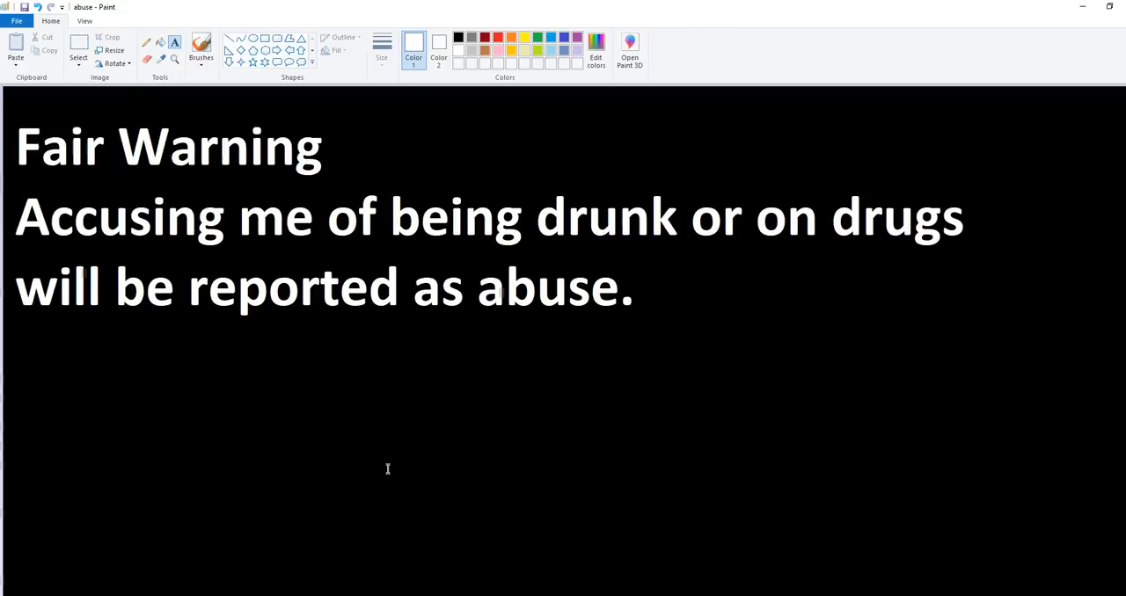
mouse_move(419, 408)
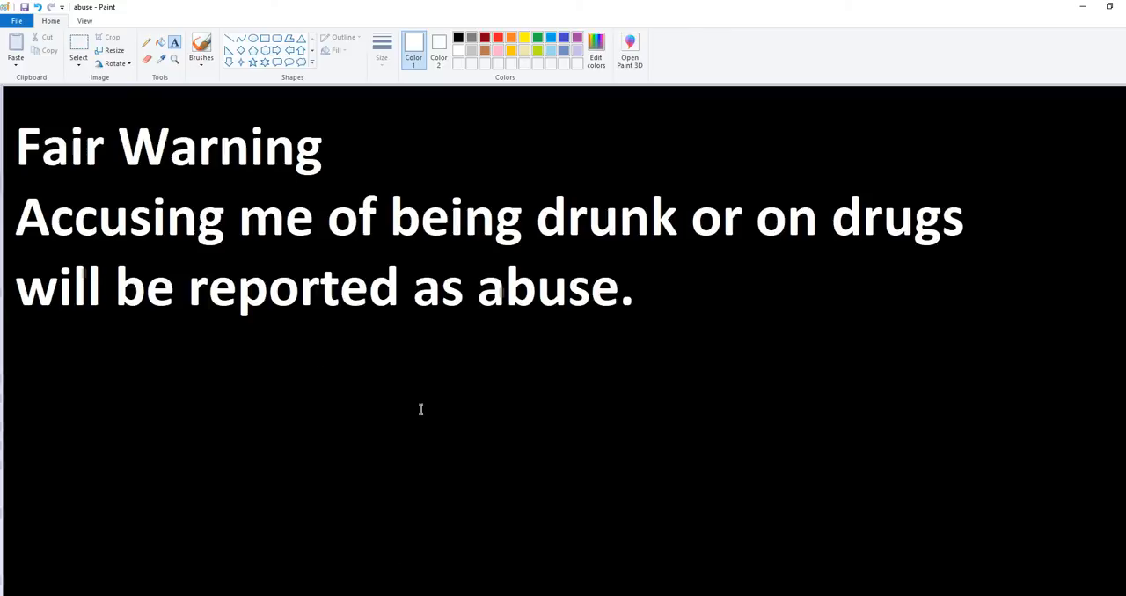
mouse_move(429, 373)
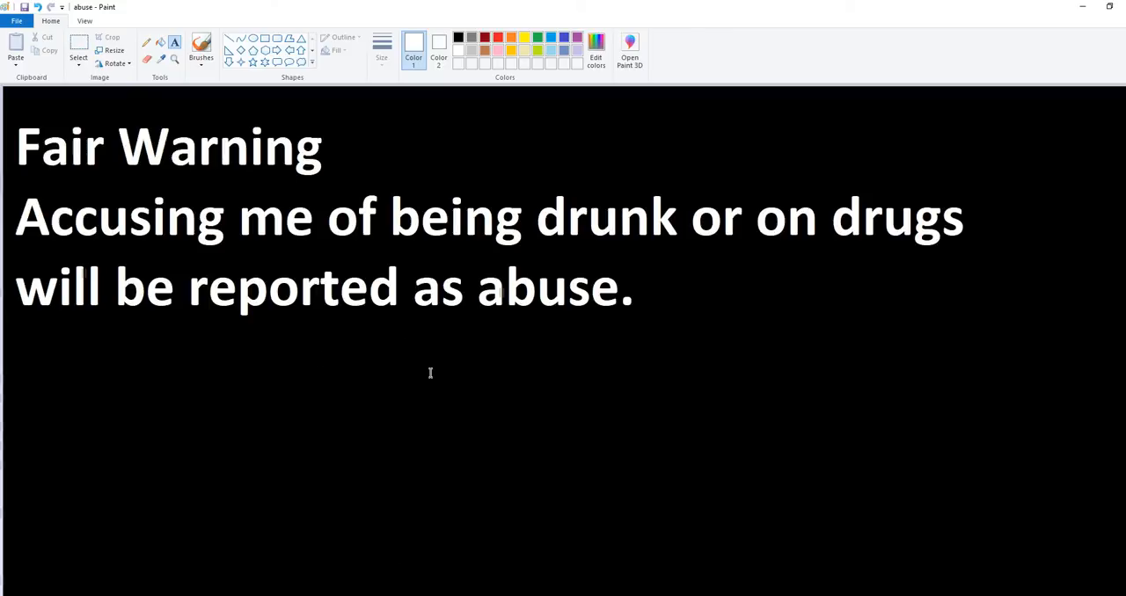
mouse_move(349, 479)
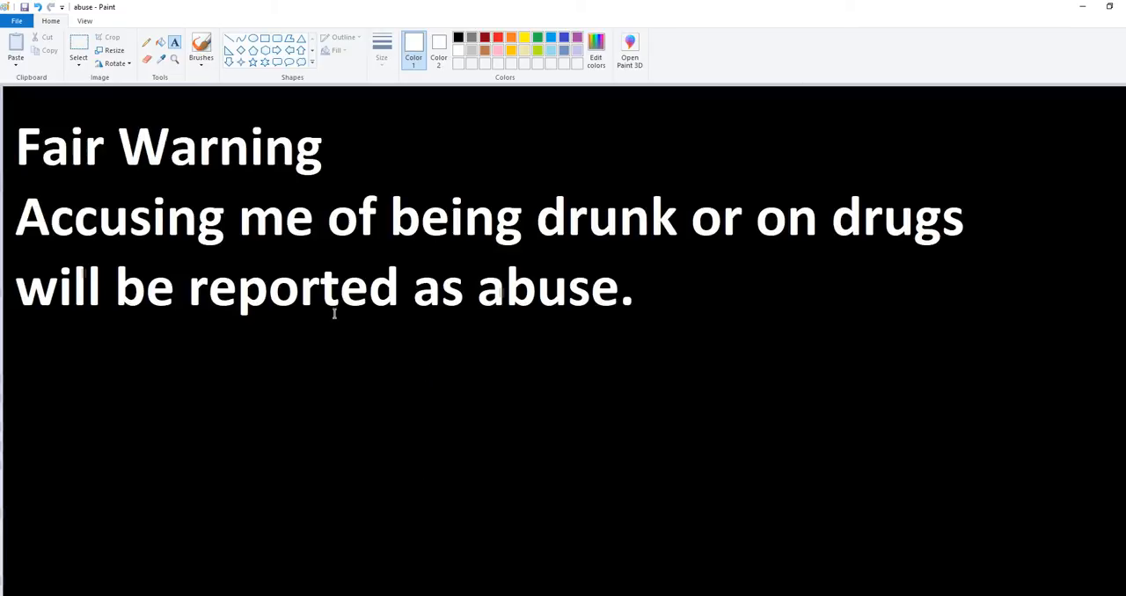
mouse_move(392, 316)
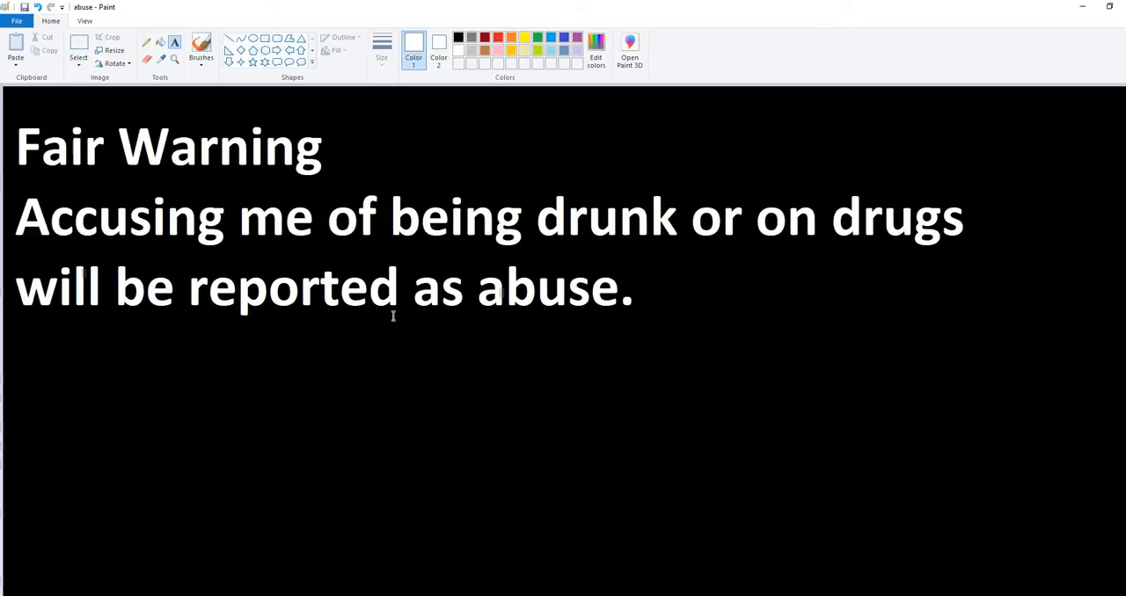
mouse_move(458, 348)
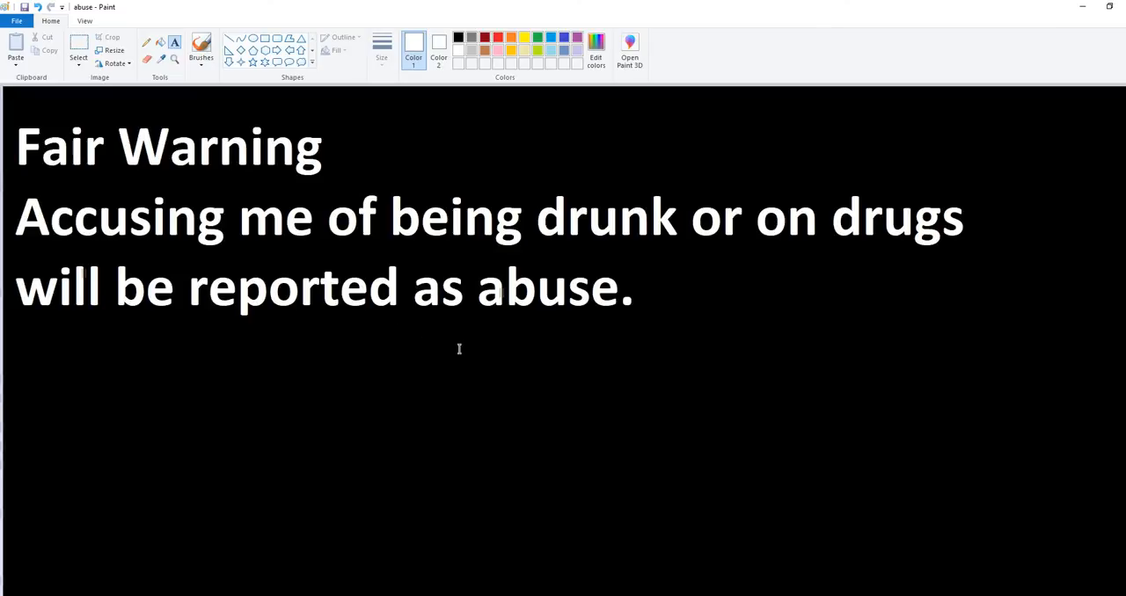
mouse_move(355, 355)
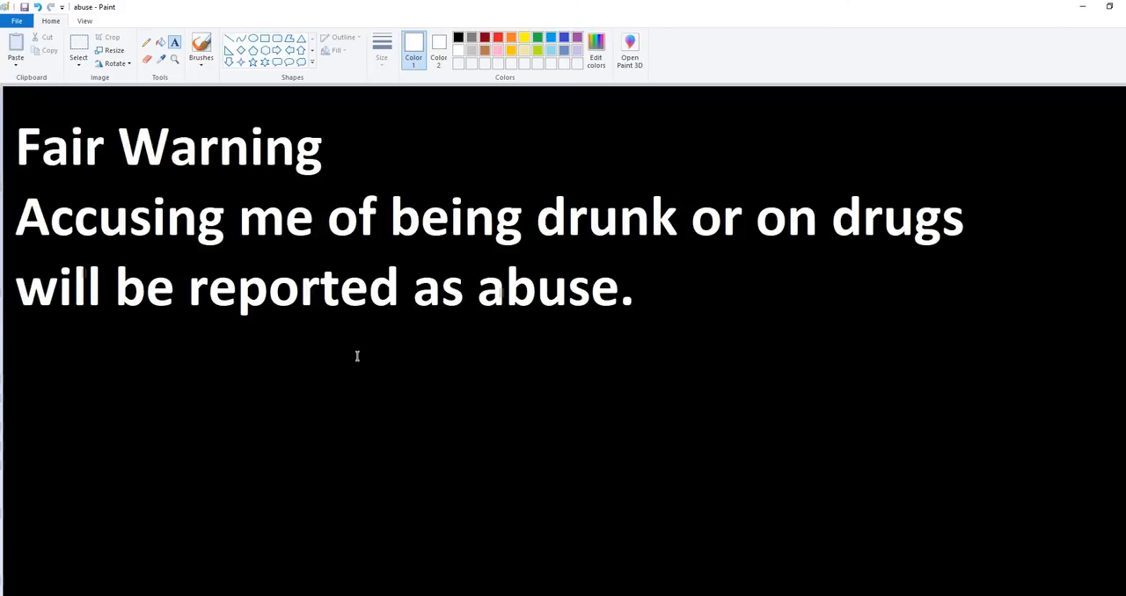
mouse_move(238, 443)
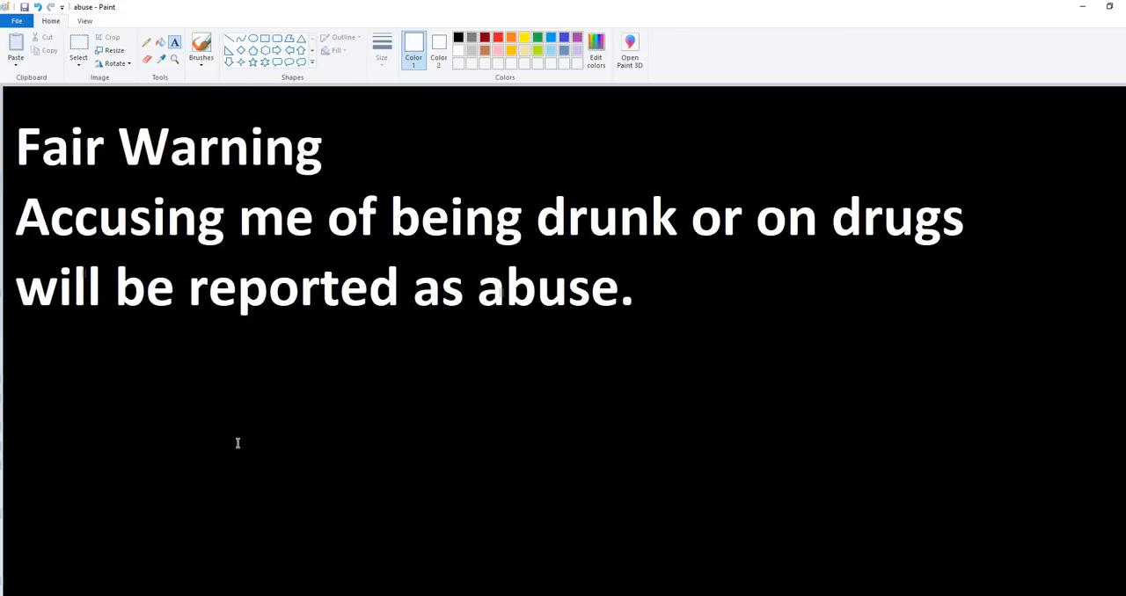
mouse_move(366, 338)
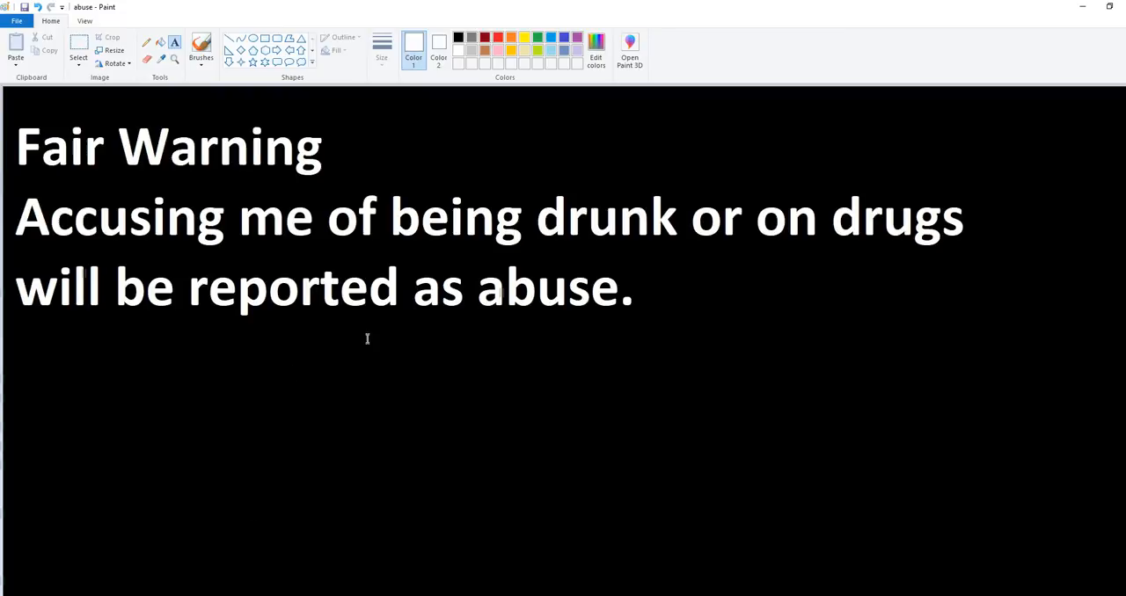
mouse_move(384, 343)
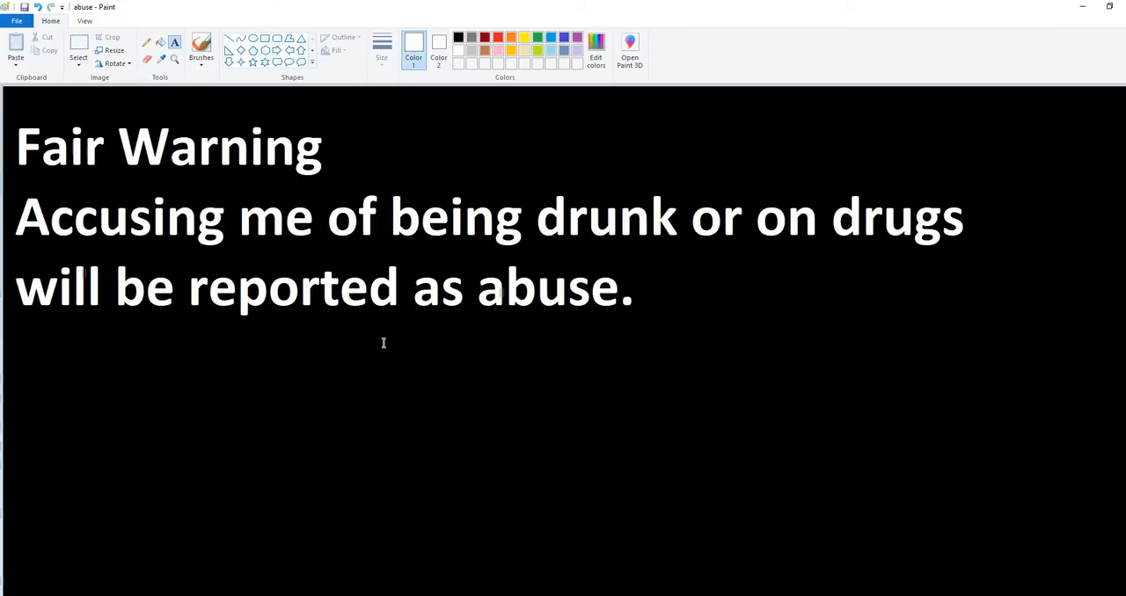
mouse_move(432, 352)
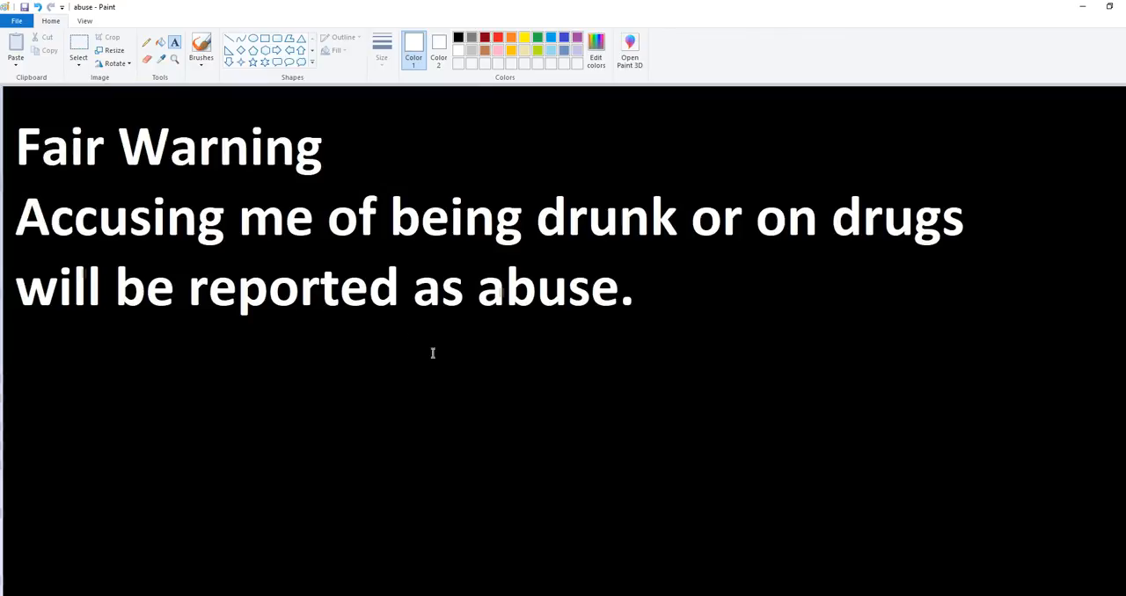
mouse_move(369, 363)
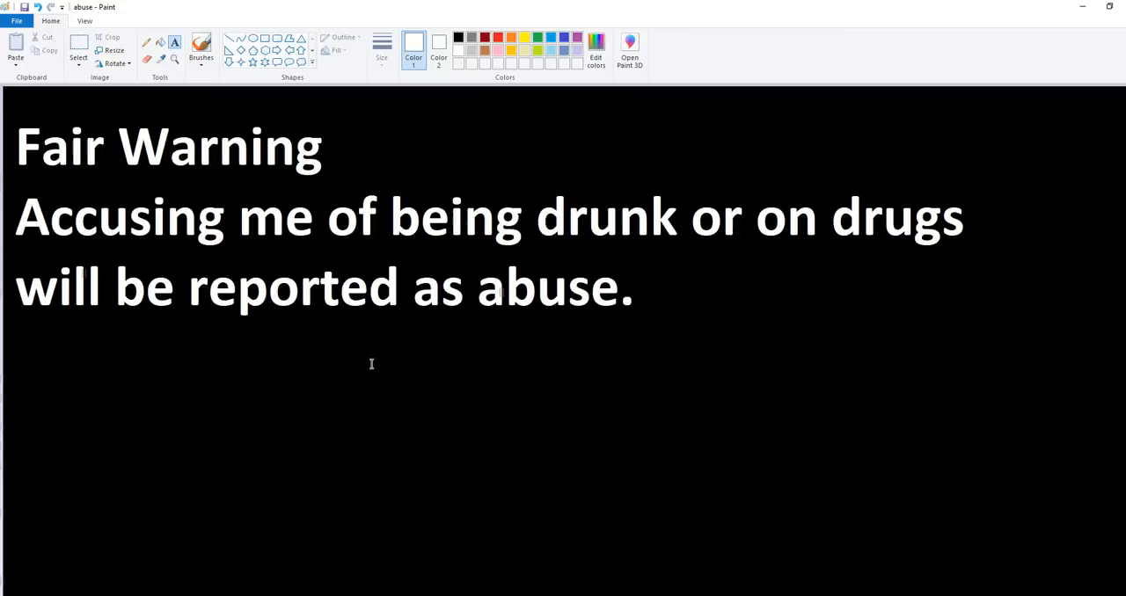
mouse_move(419, 324)
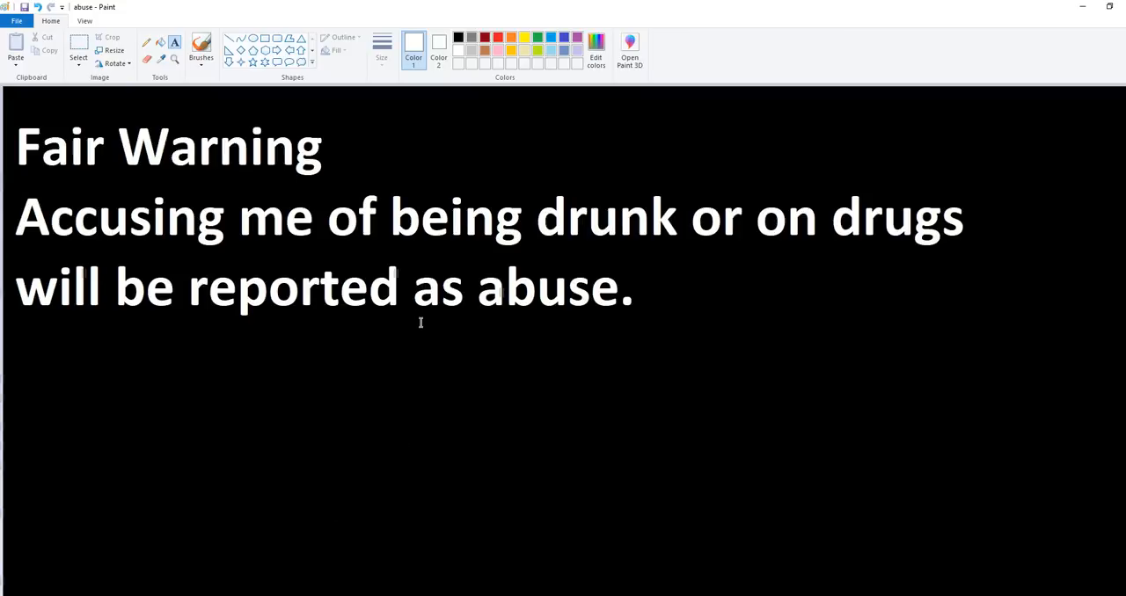
mouse_move(351, 341)
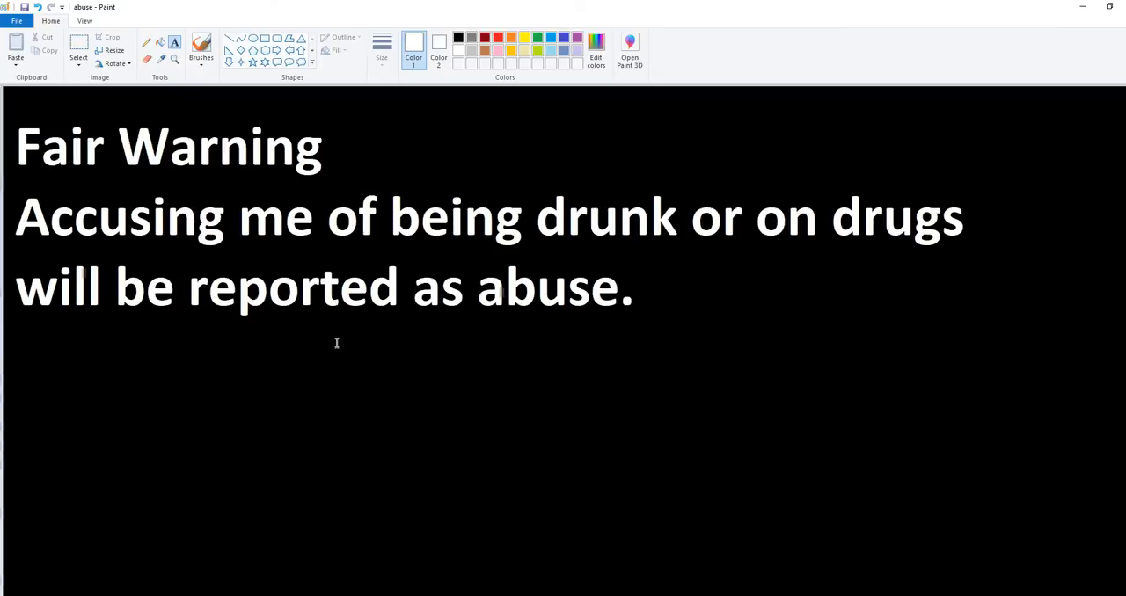
mouse_move(337, 306)
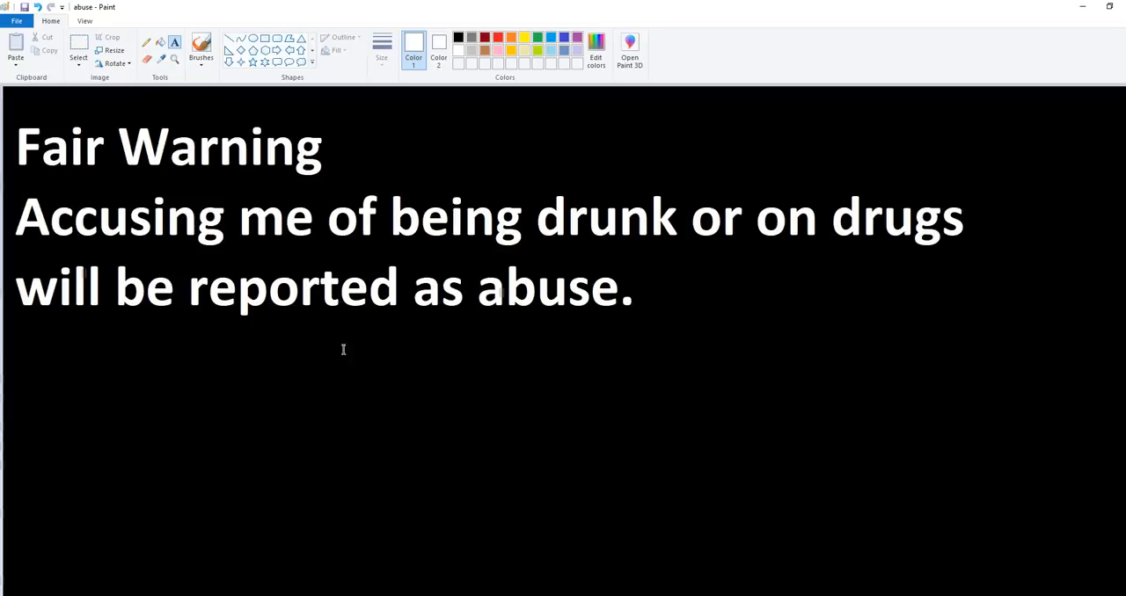
mouse_move(334, 359)
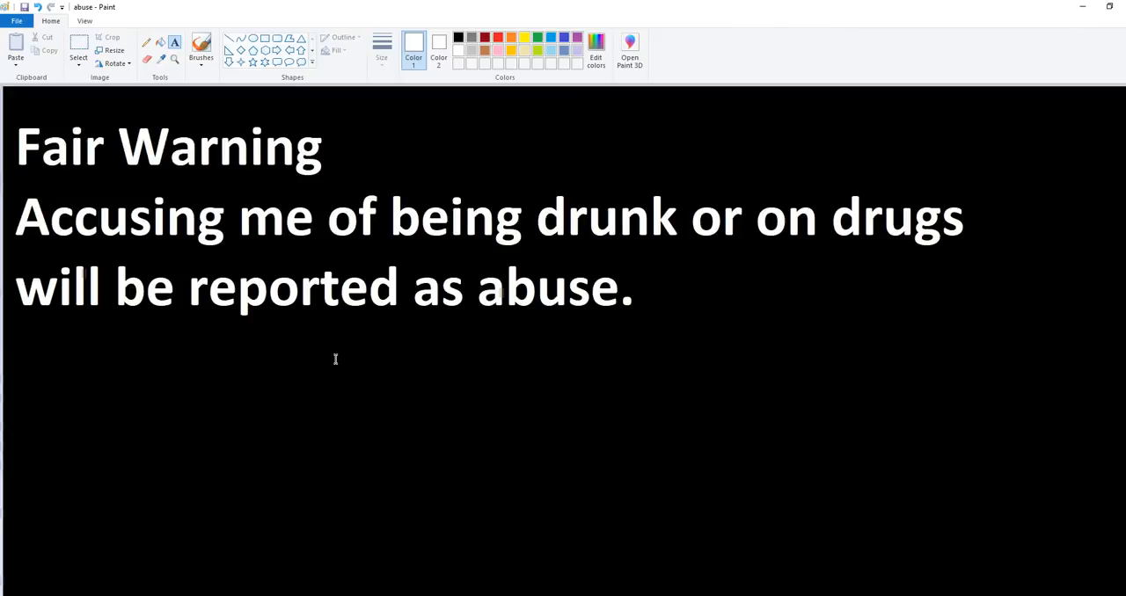
mouse_move(355, 330)
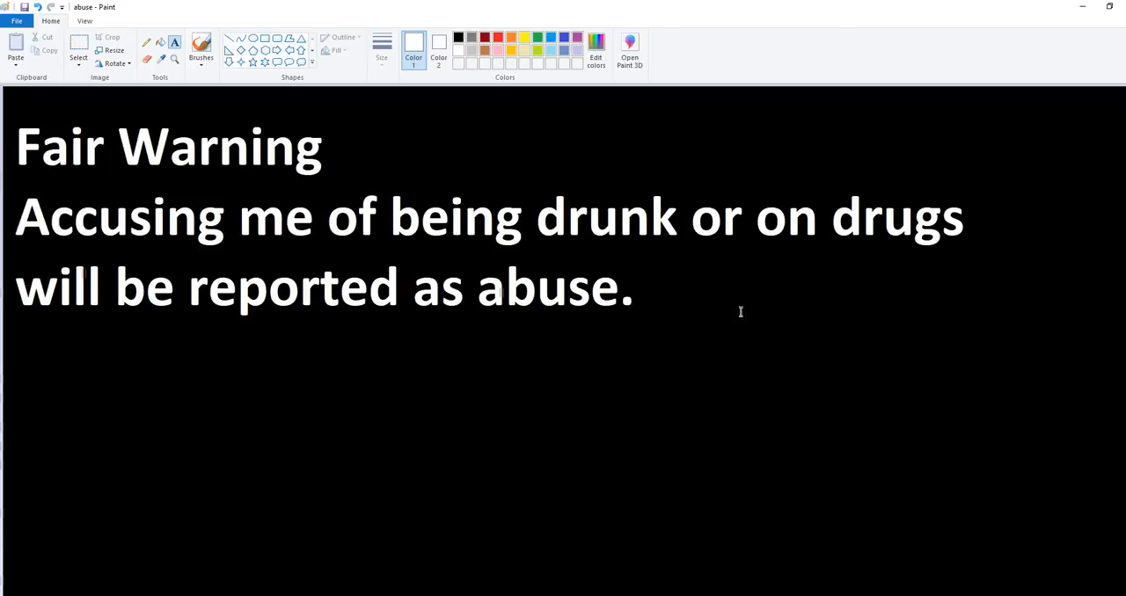
mouse_move(728, 366)
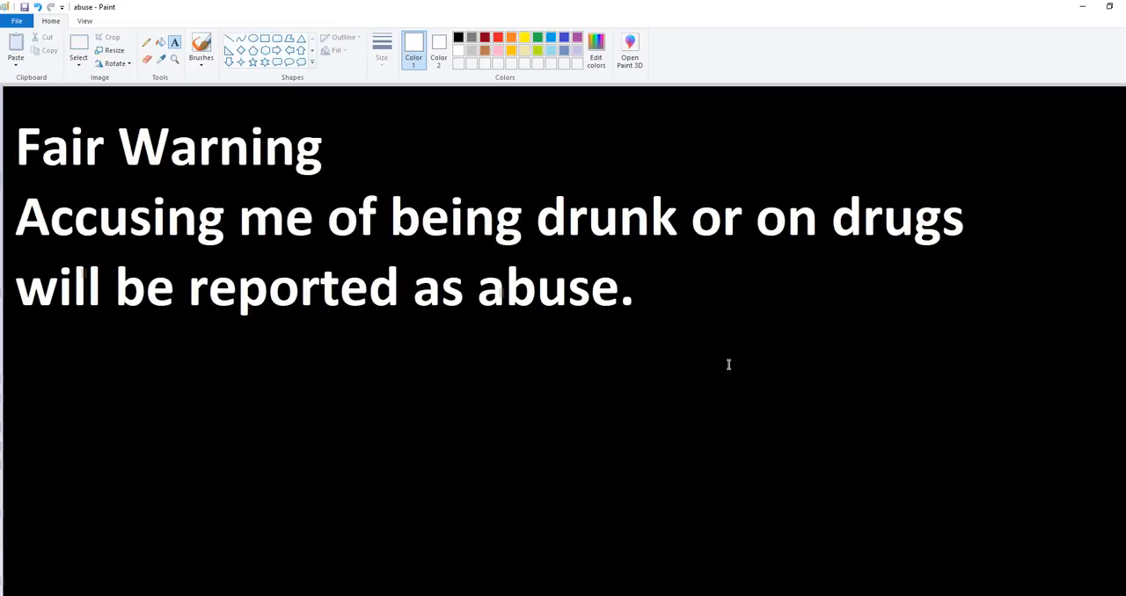
mouse_move(686, 322)
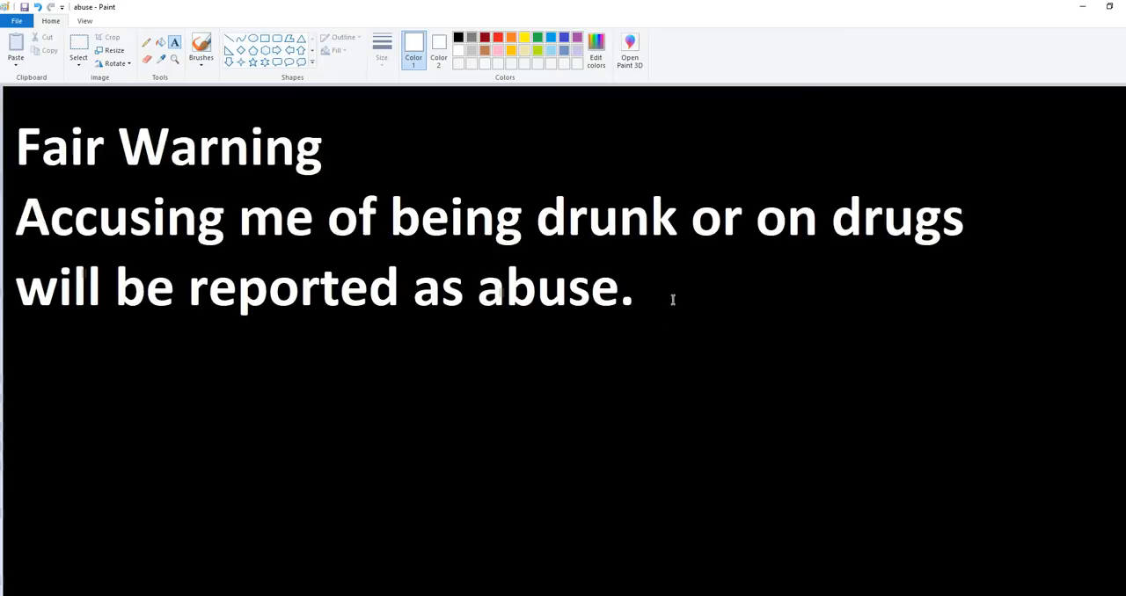
mouse_move(684, 327)
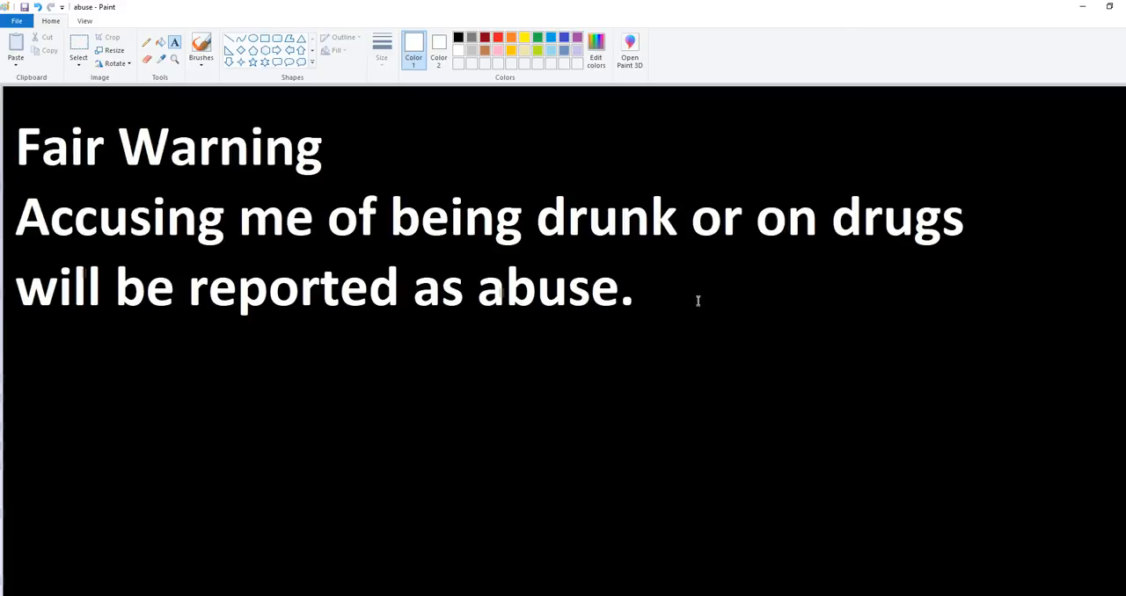
mouse_move(678, 299)
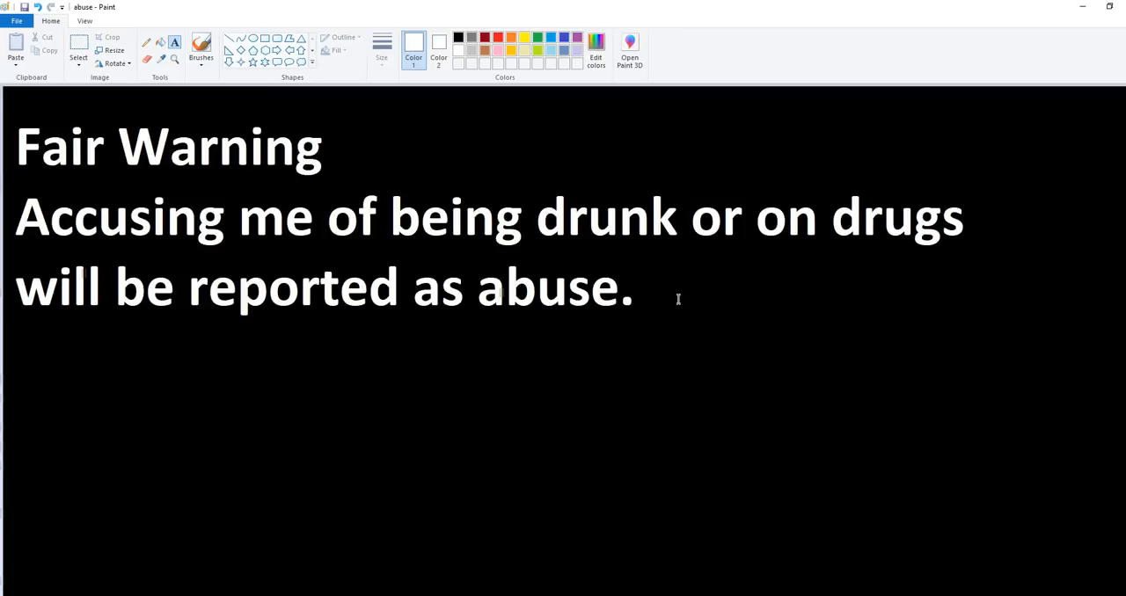
mouse_move(686, 306)
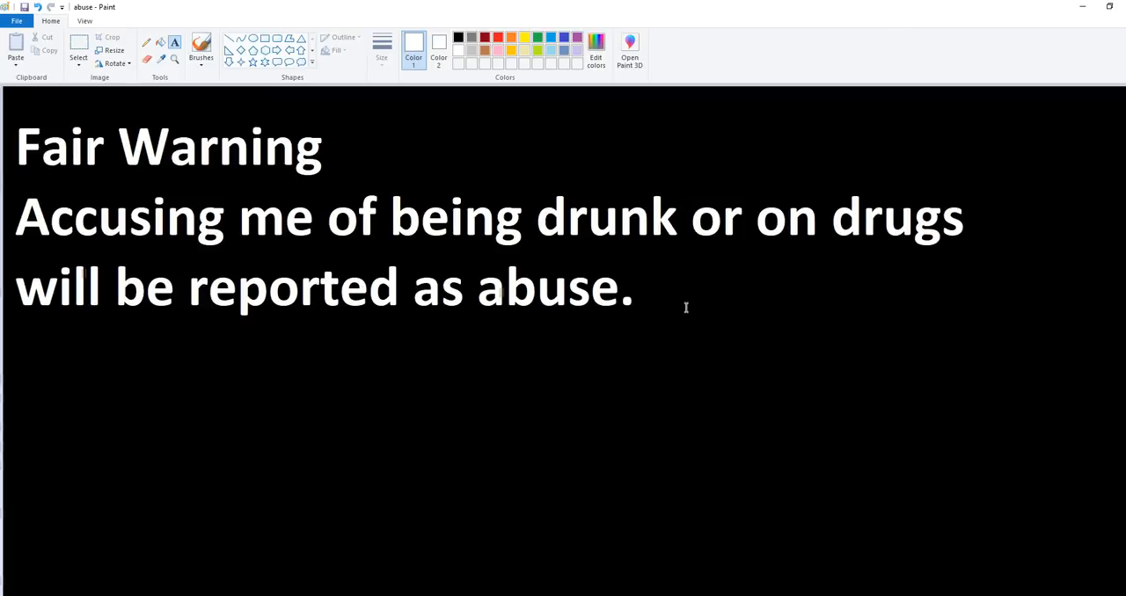
mouse_move(668, 301)
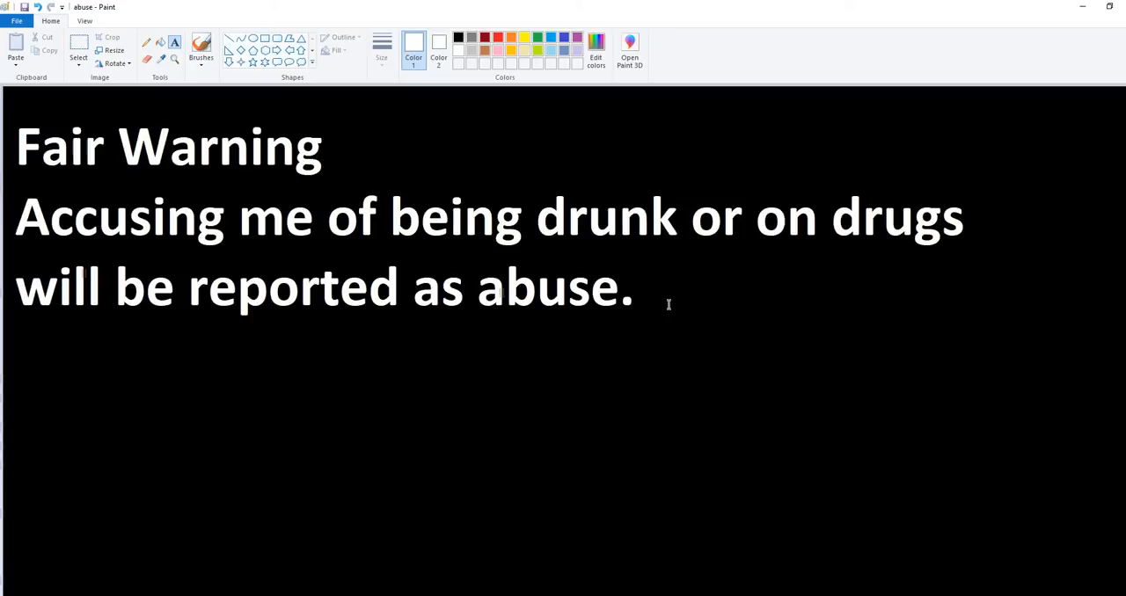
mouse_move(665, 302)
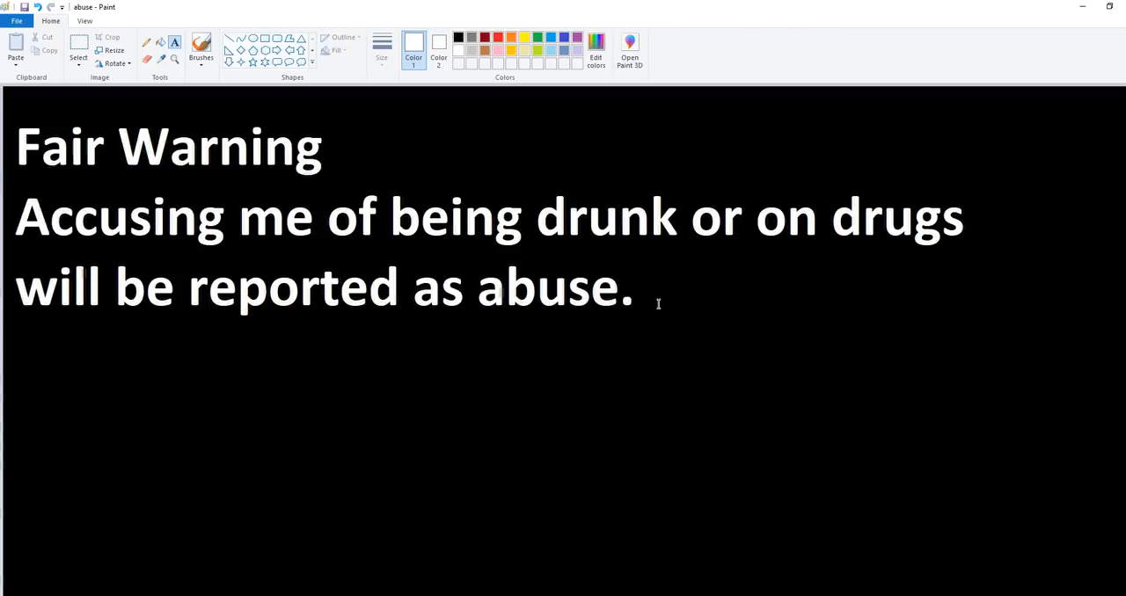
mouse_move(471, 322)
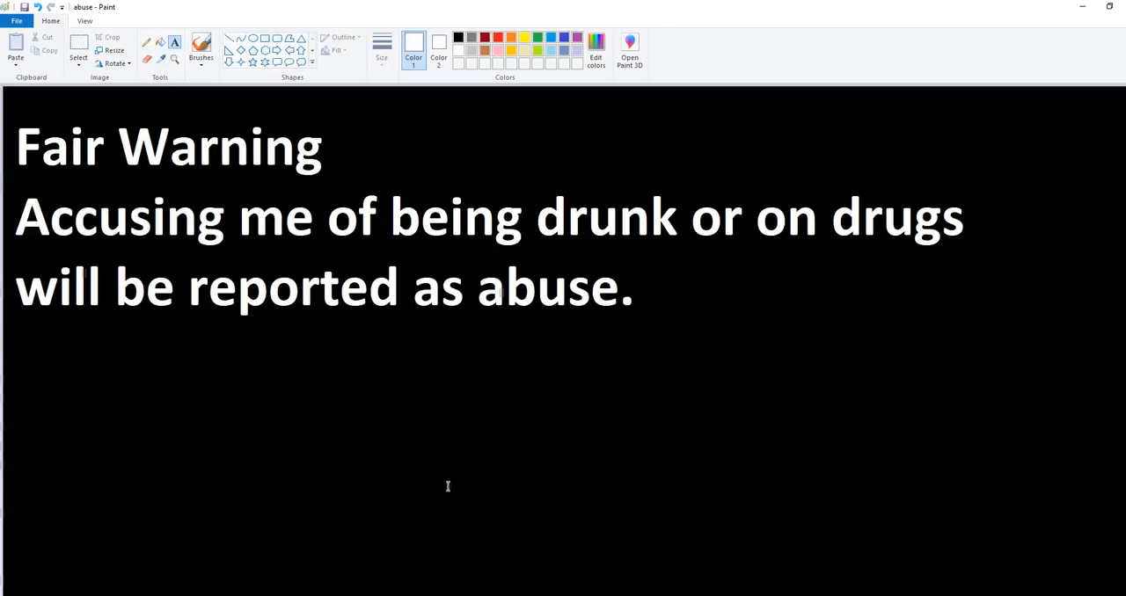
mouse_move(437, 377)
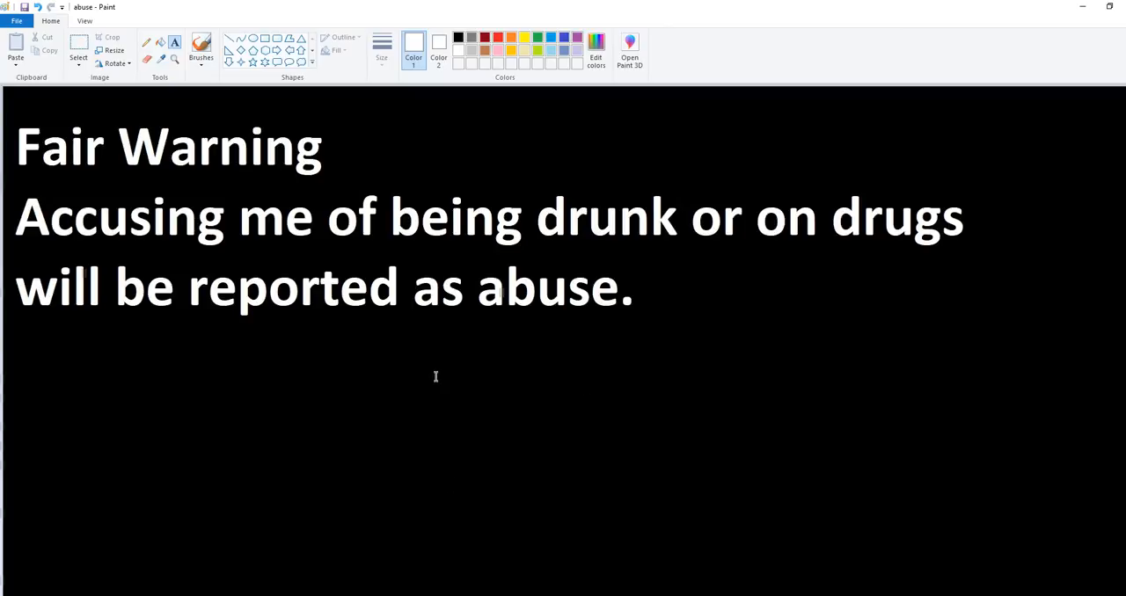
mouse_move(384, 394)
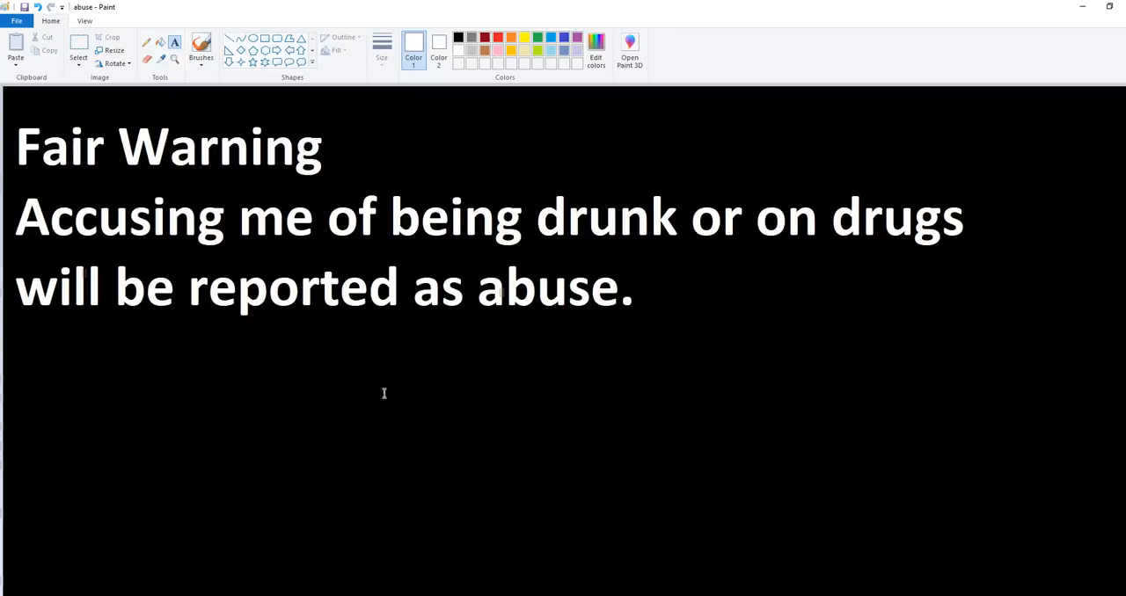
mouse_move(376, 355)
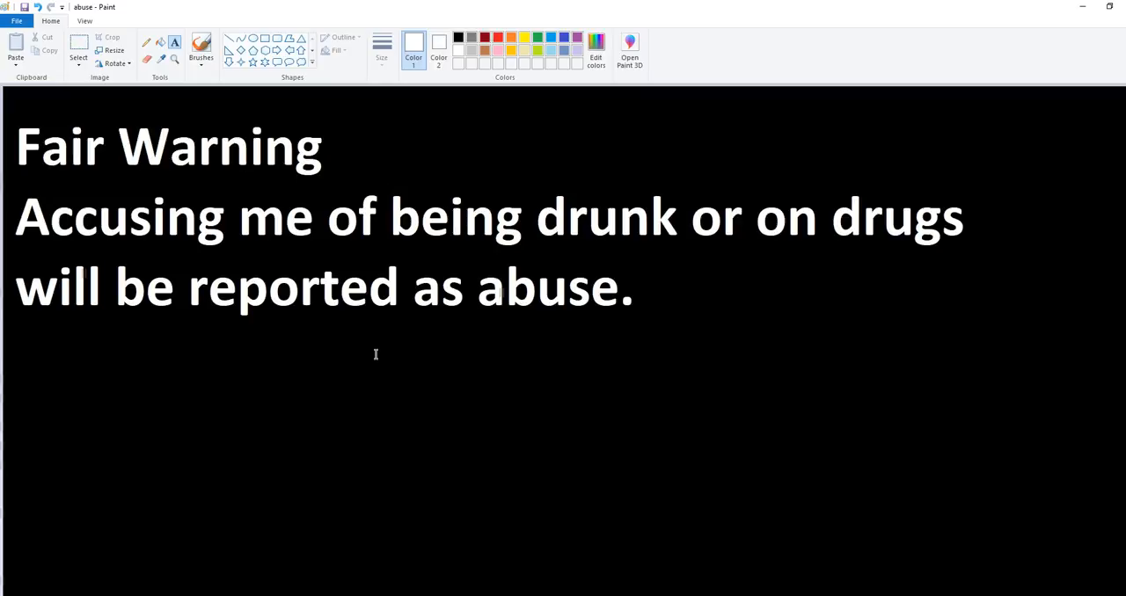
mouse_move(454, 338)
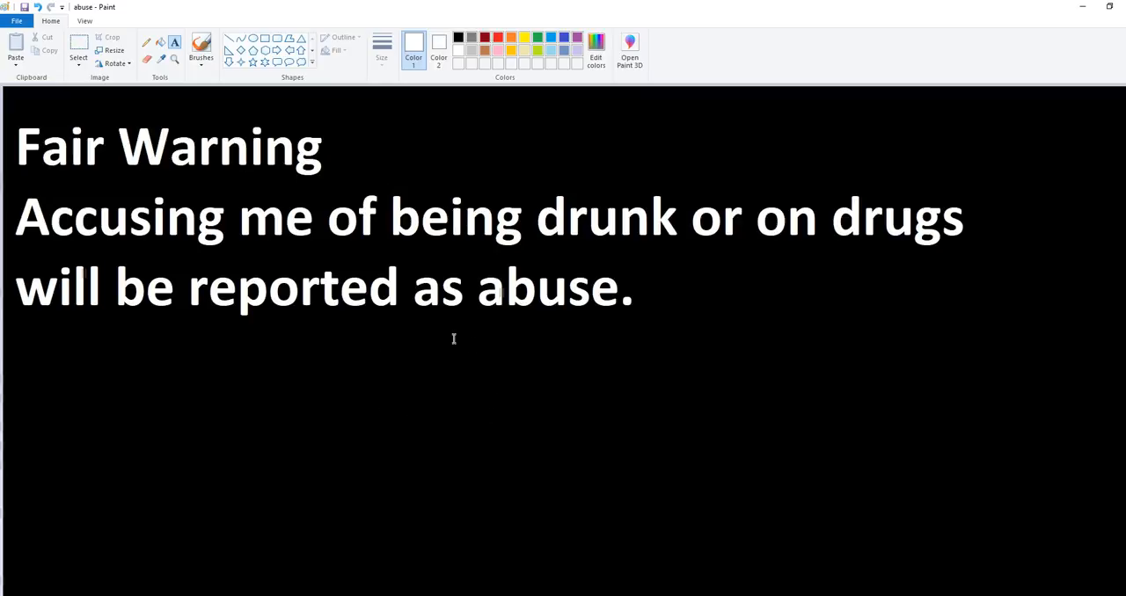
mouse_move(341, 150)
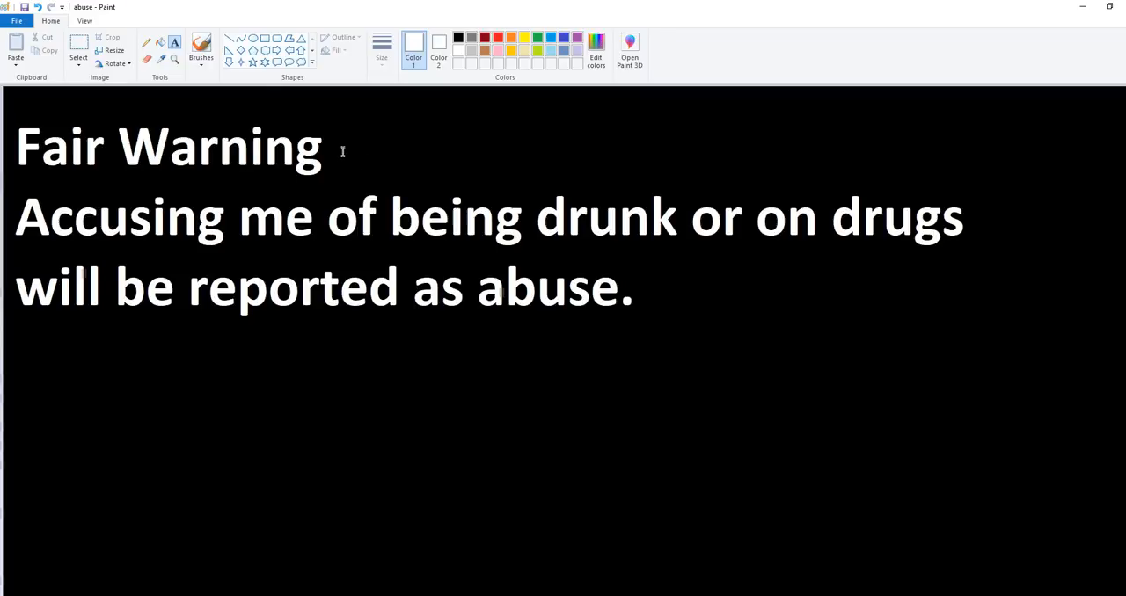